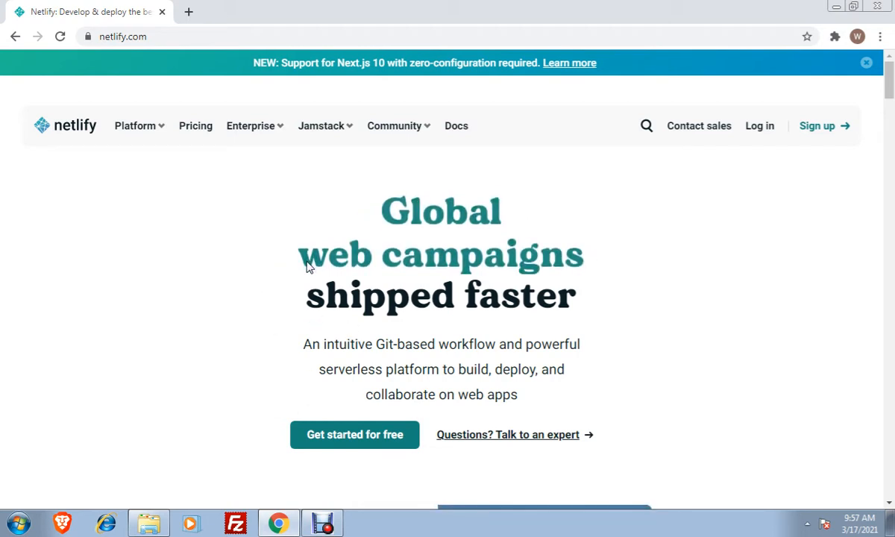
mouse_move(722, 179)
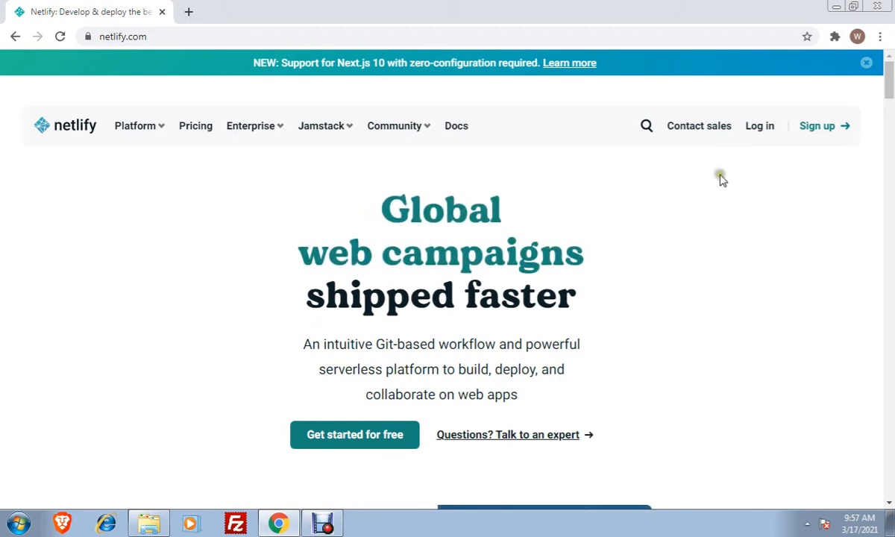
mouse_move(728, 184)
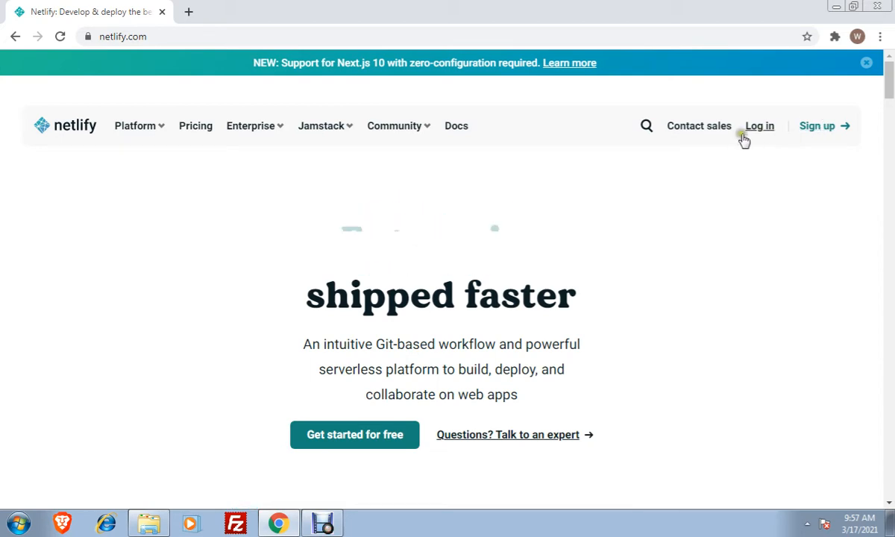
- Sign in to Netlify by email with the gmail address and password to reach the team overview
left_click(757, 125)
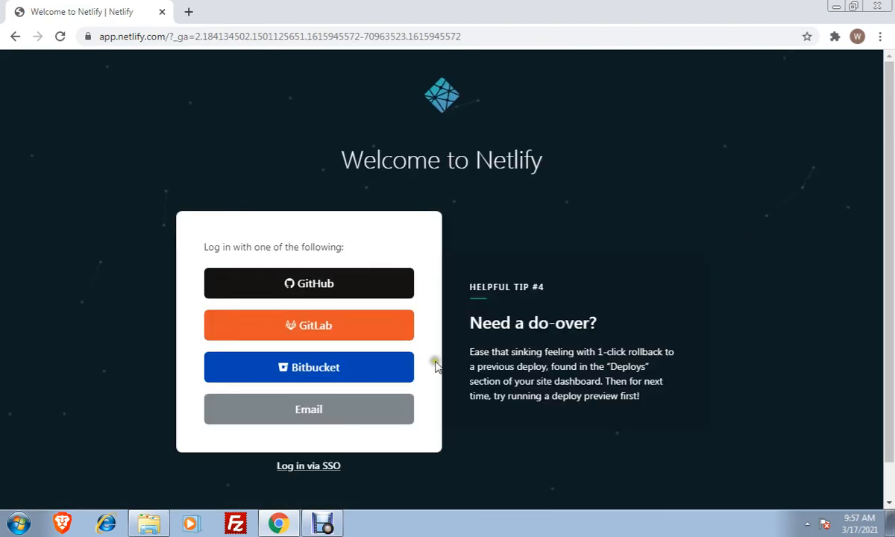
left_click(308, 409)
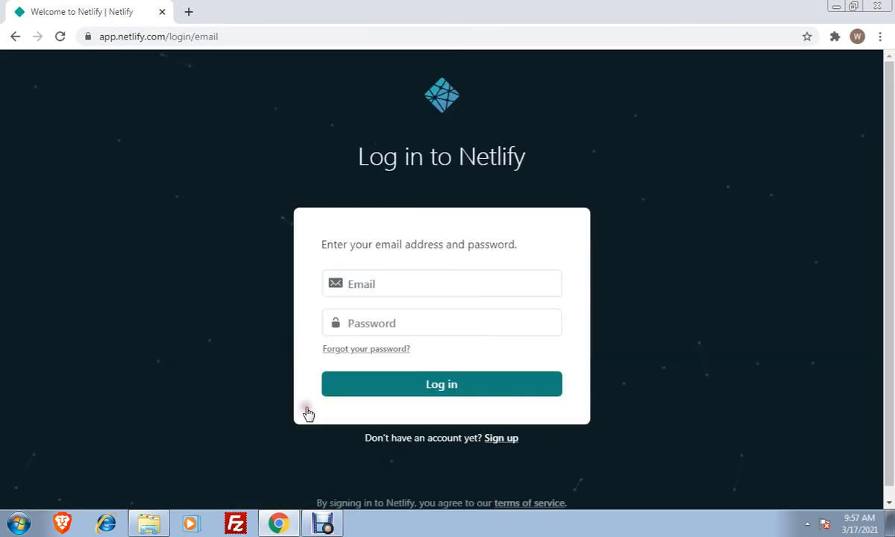
type("w")
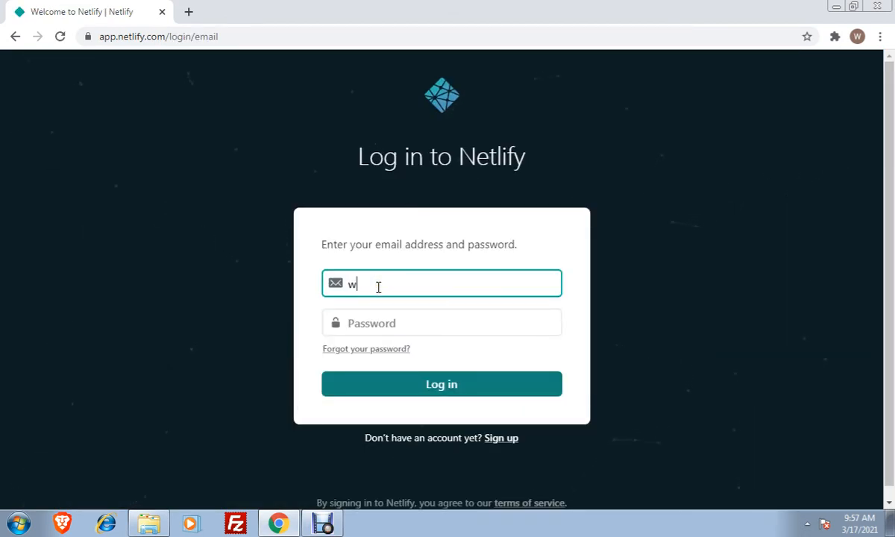
type("illykasa;a")
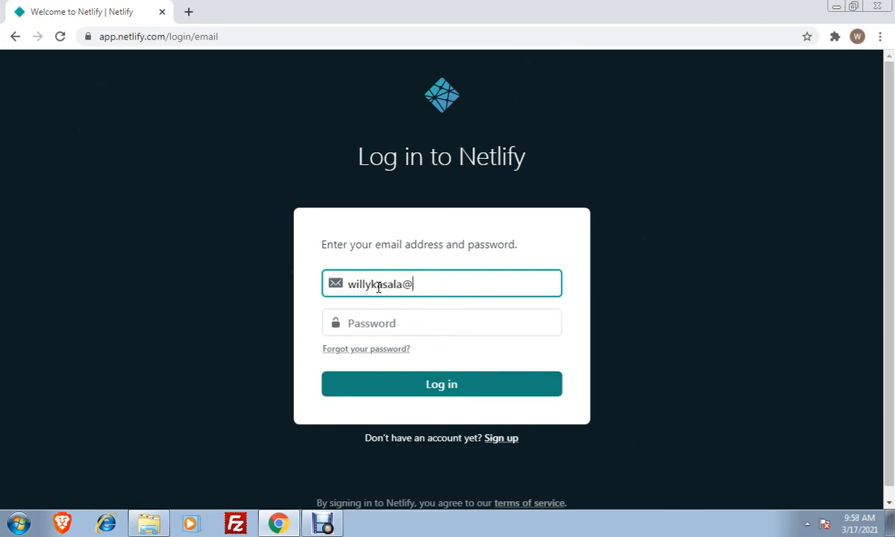
type("gmail.com")
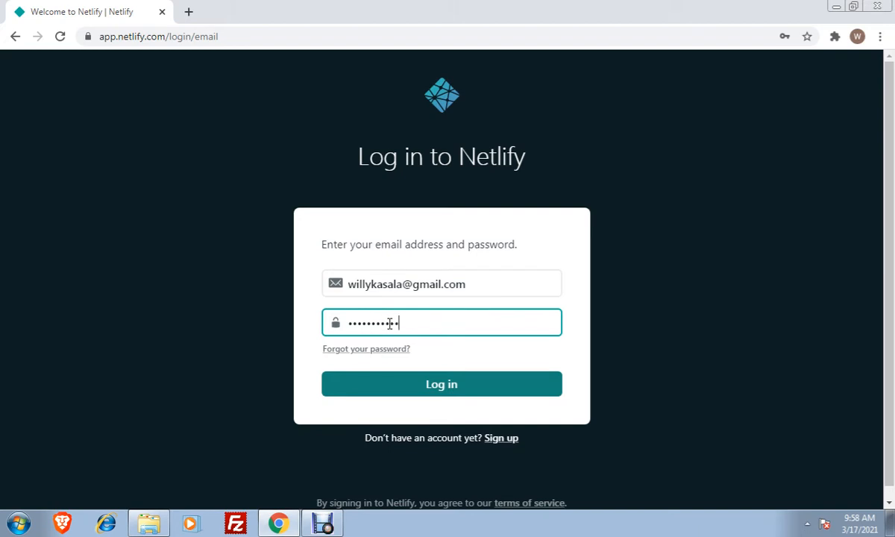
left_click(441, 383)
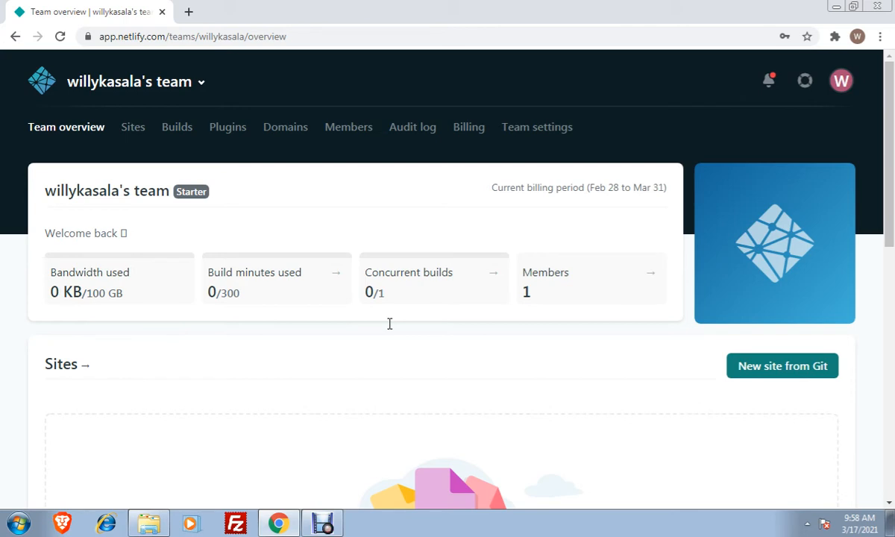
mouse_move(98, 96)
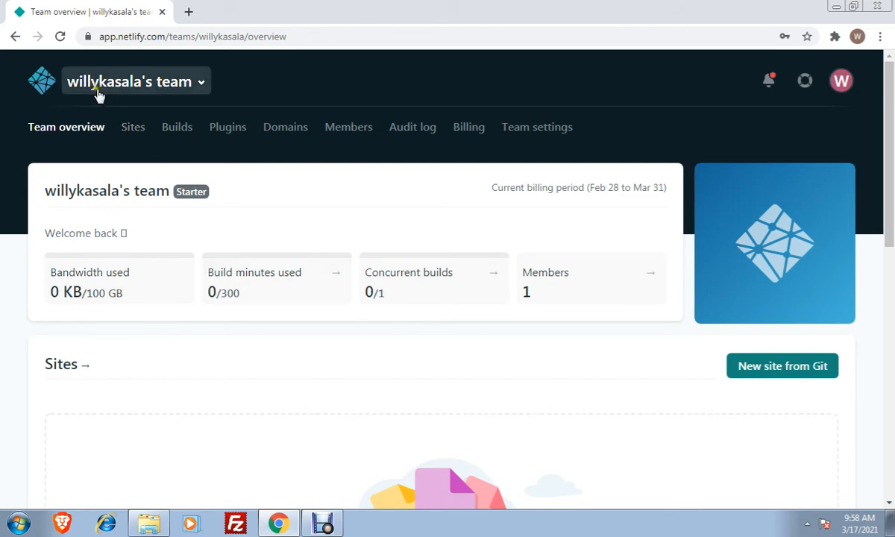
mouse_move(220, 102)
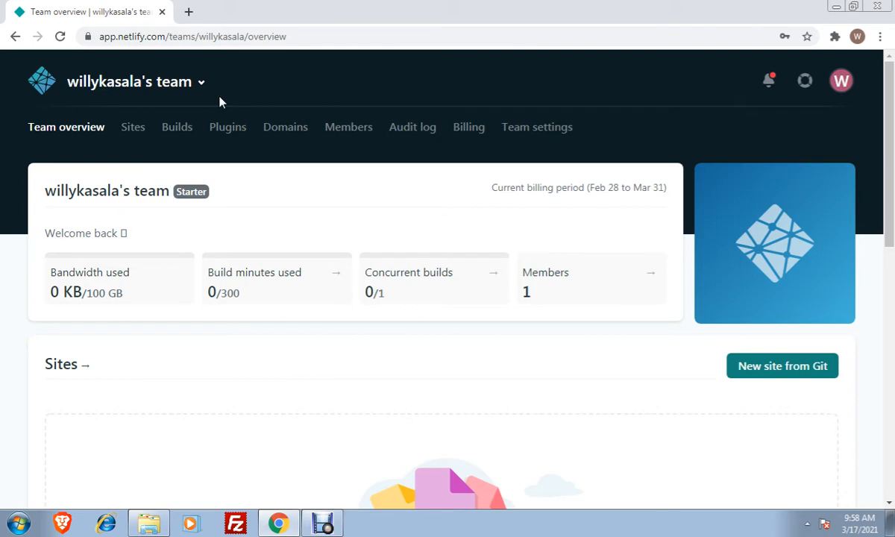
mouse_move(495, 267)
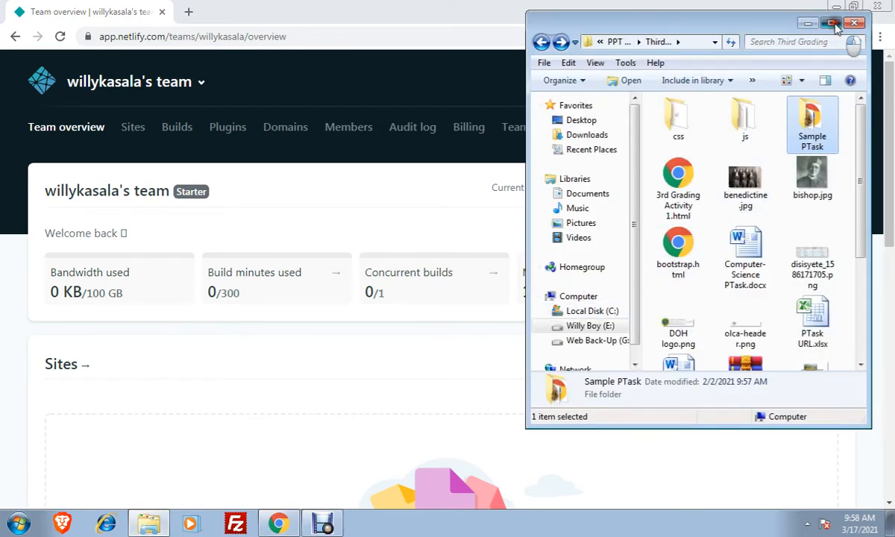
- Maximize the Explorer window showing the Third Grading folder
left_click(831, 24)
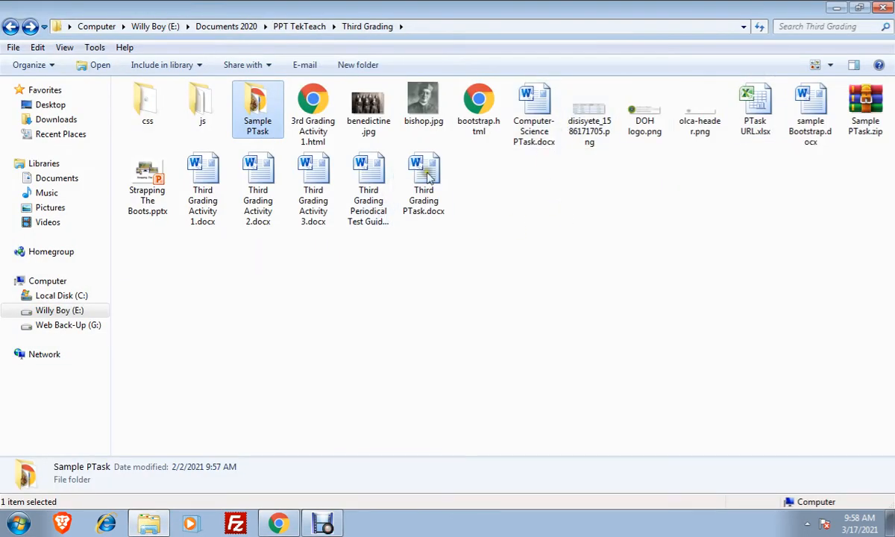
mouse_move(275, 119)
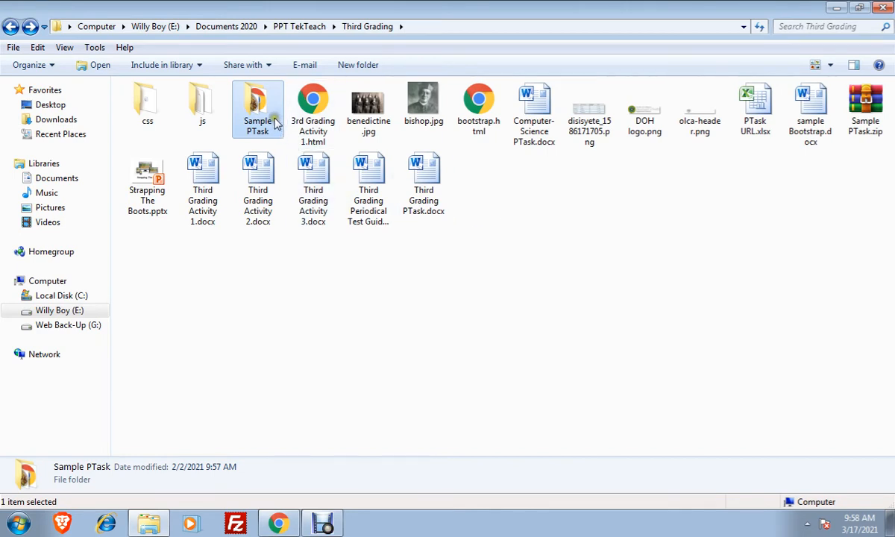
mouse_move(274, 125)
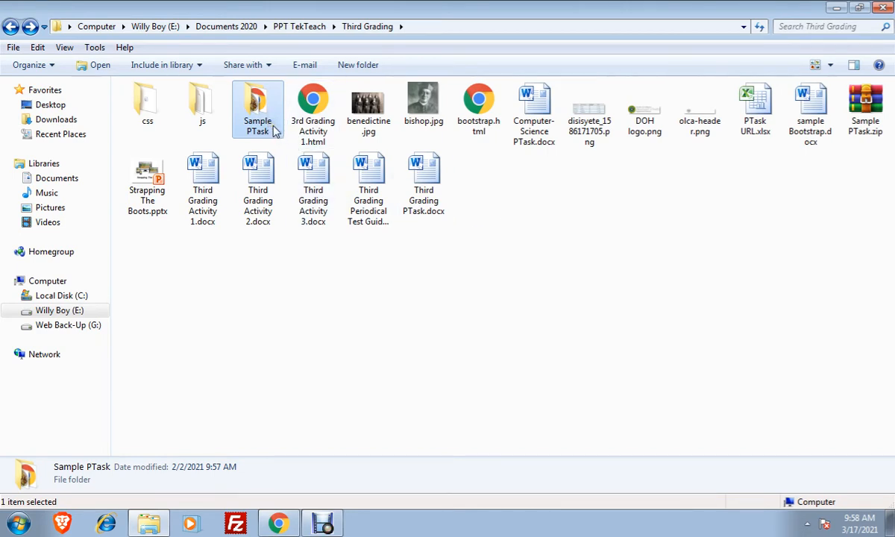
- Open the Sample PTask folder to reveal index.html, logos, PSD files and pictures
double_click(257, 104)
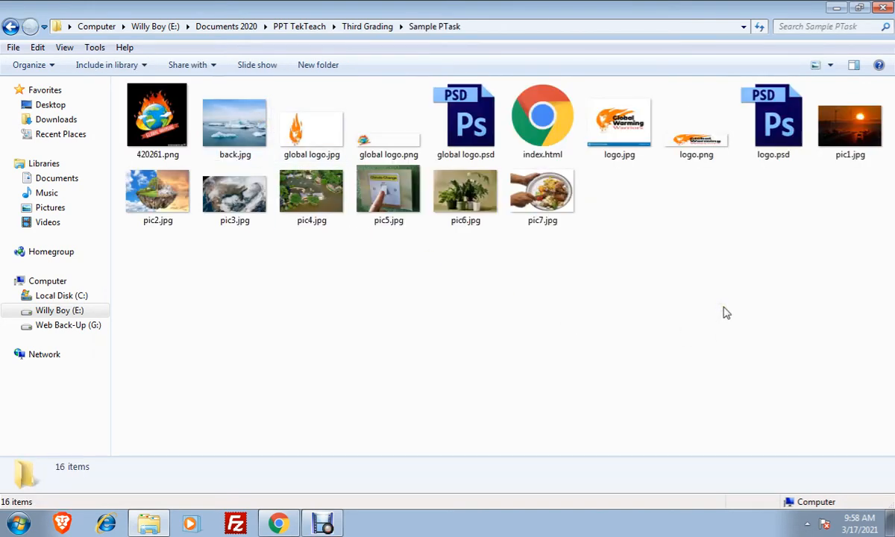
mouse_move(267, 274)
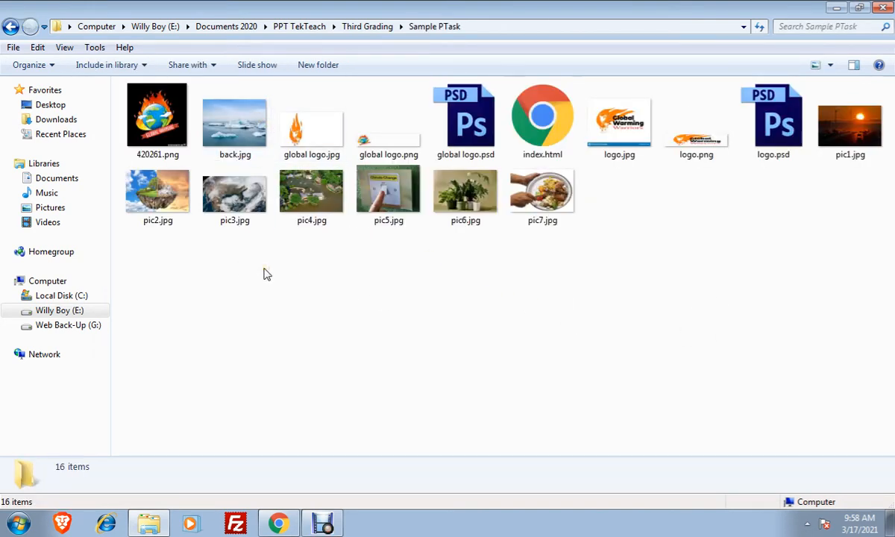
mouse_move(627, 230)
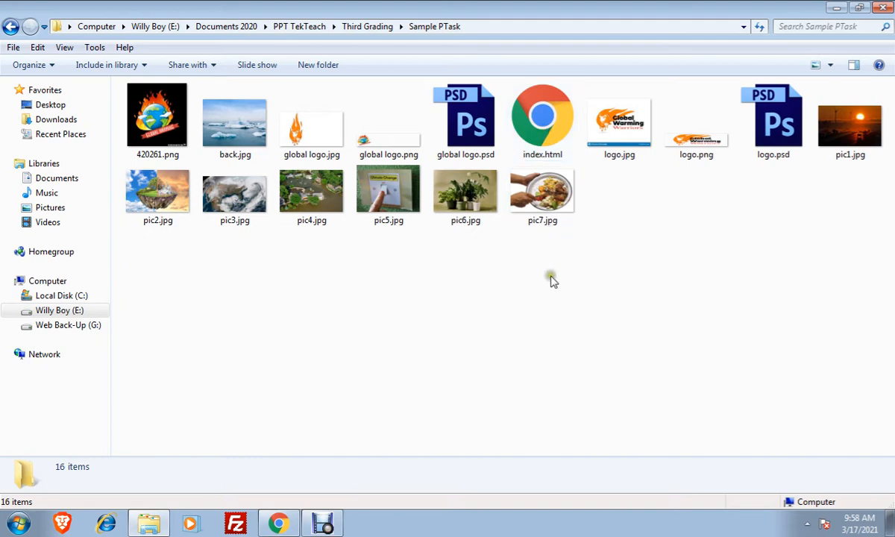
mouse_move(553, 289)
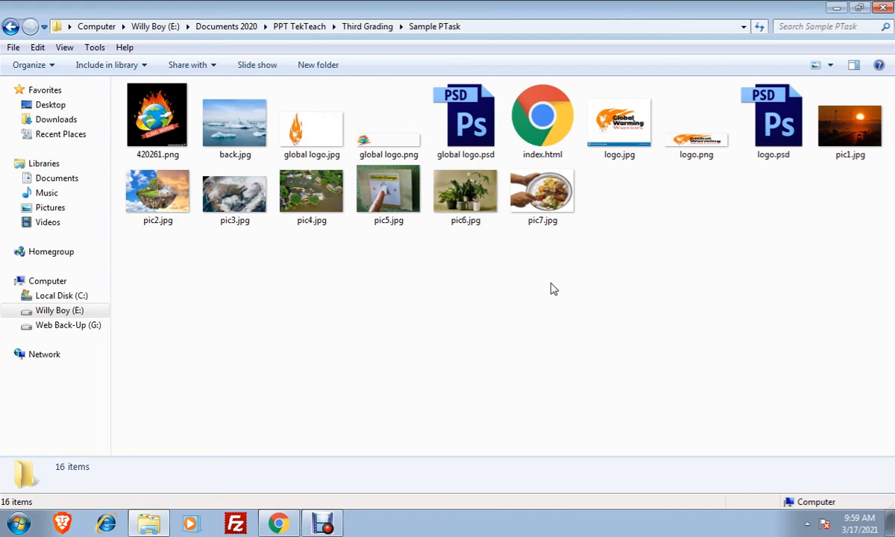
- Restore the Explorer window down so Third Grading sits over the Netlify dashboard
left_click(11, 27)
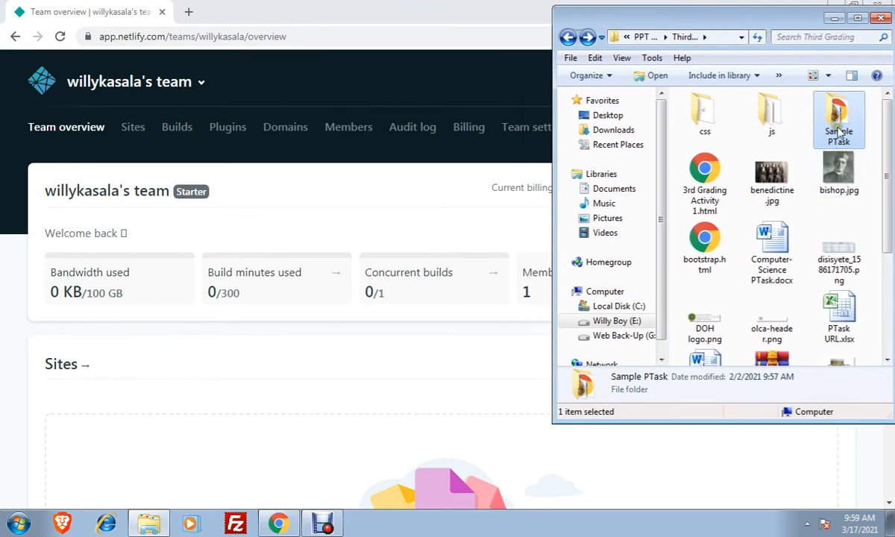
mouse_move(838, 132)
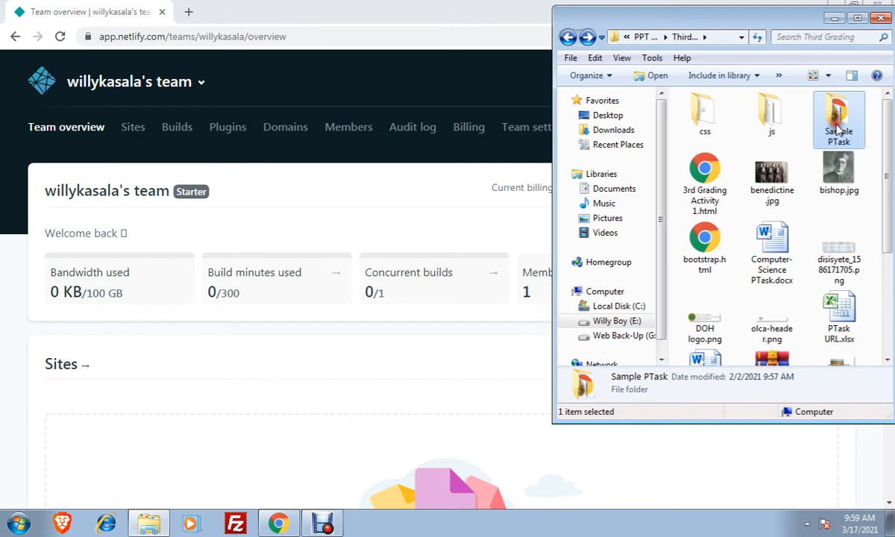
mouse_move(740, 205)
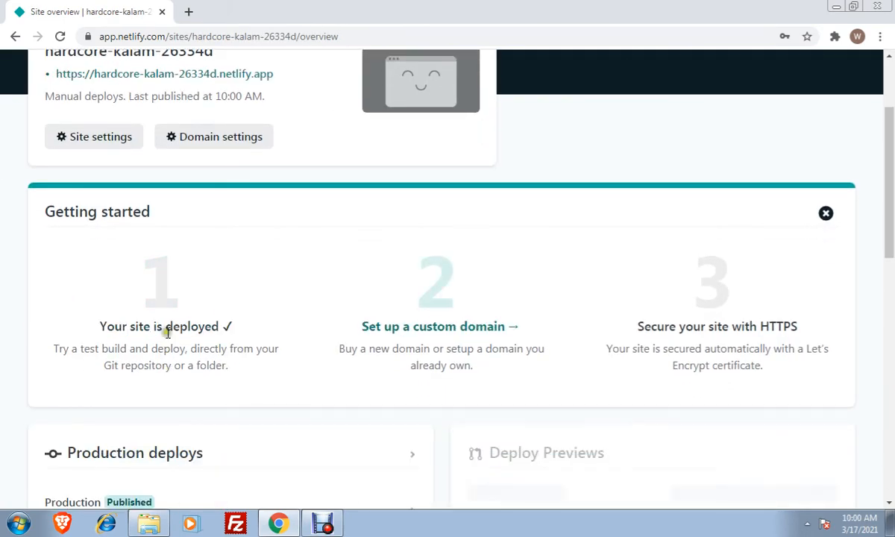
scroll("up", 3)
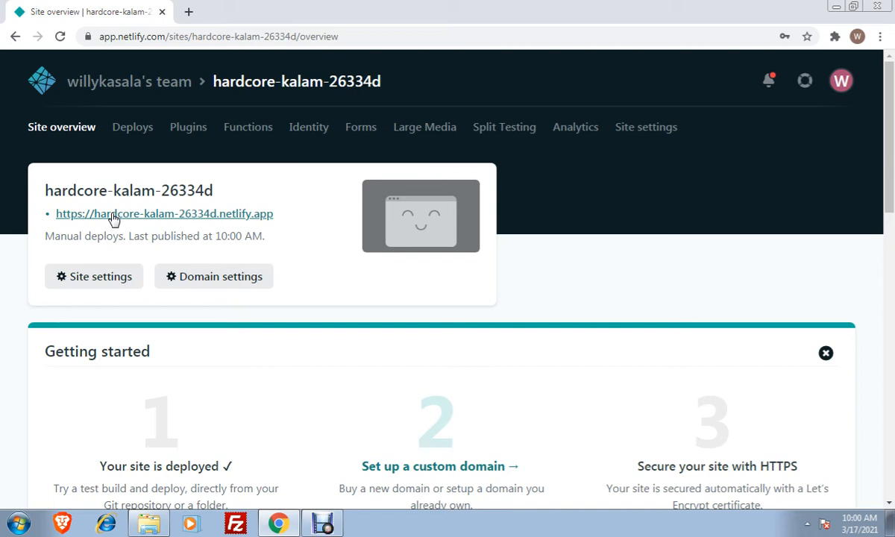
mouse_move(120, 221)
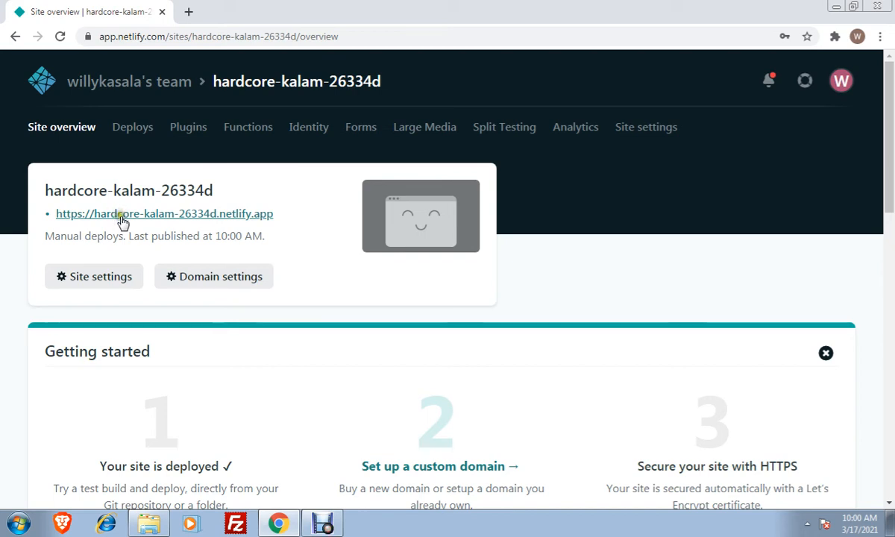
mouse_move(131, 224)
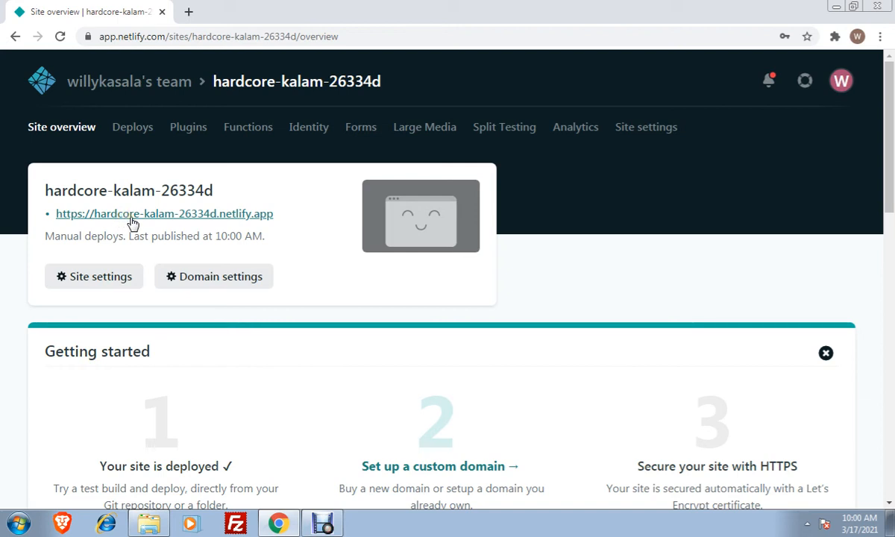
mouse_move(240, 231)
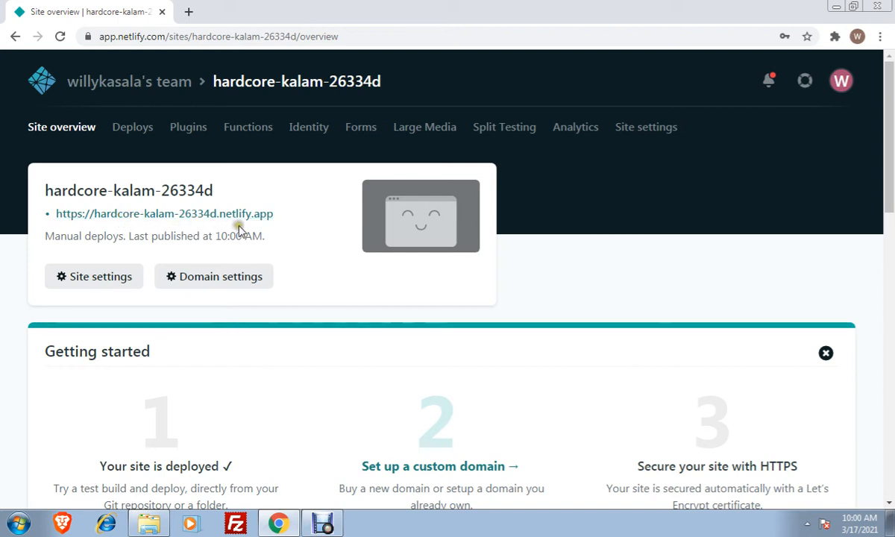
mouse_move(251, 230)
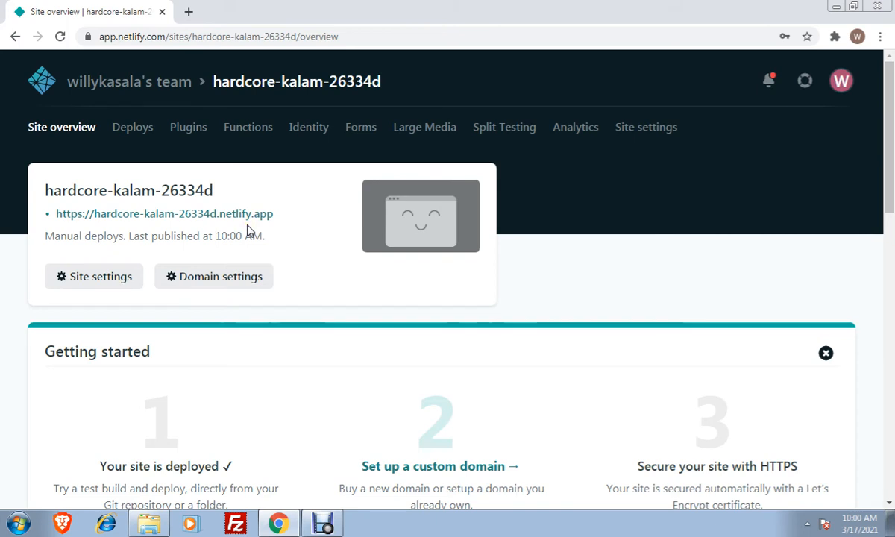
scroll("down", 3)
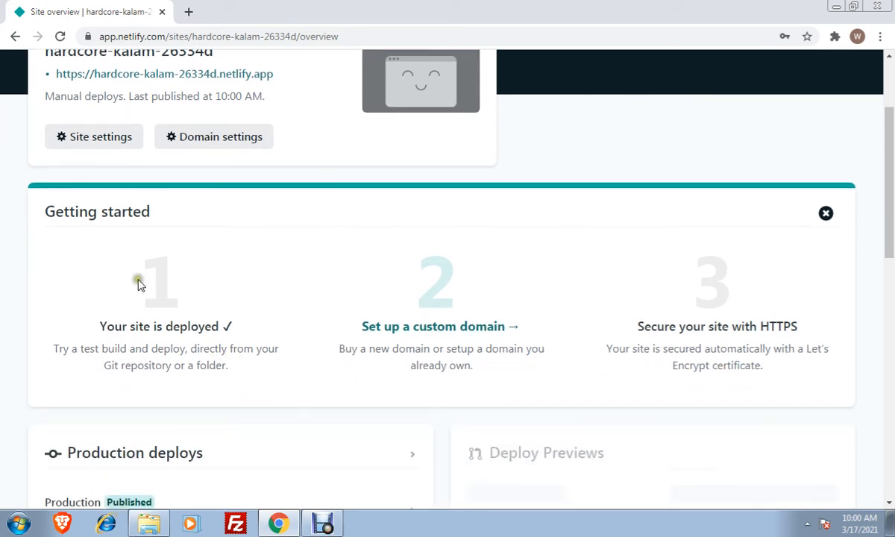
mouse_move(211, 328)
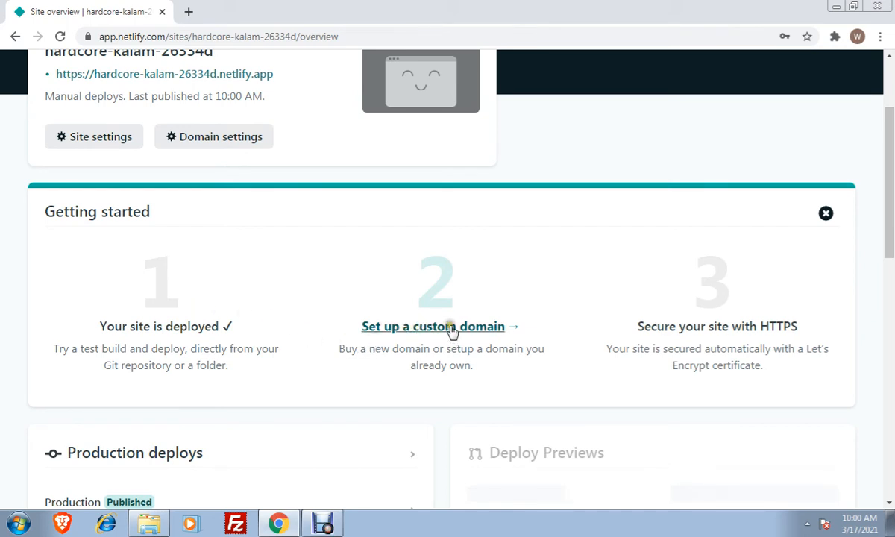
mouse_move(439, 337)
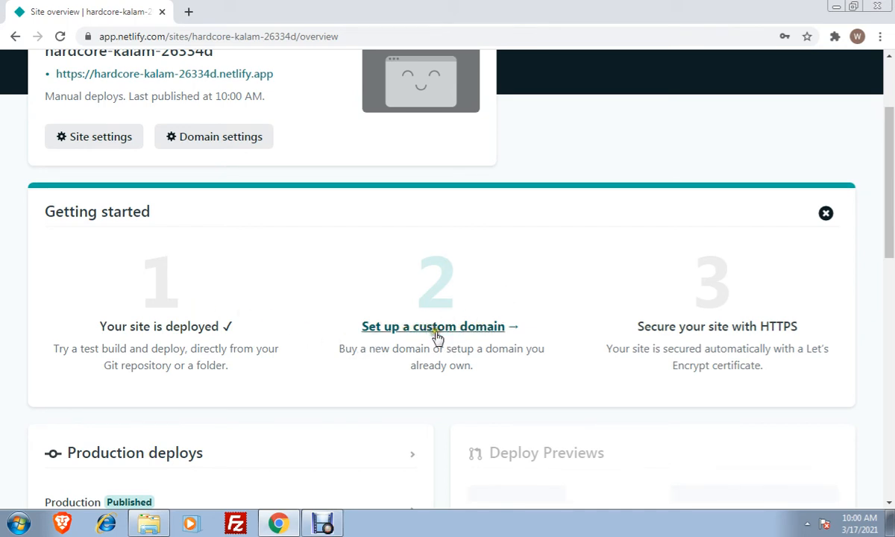
mouse_move(449, 343)
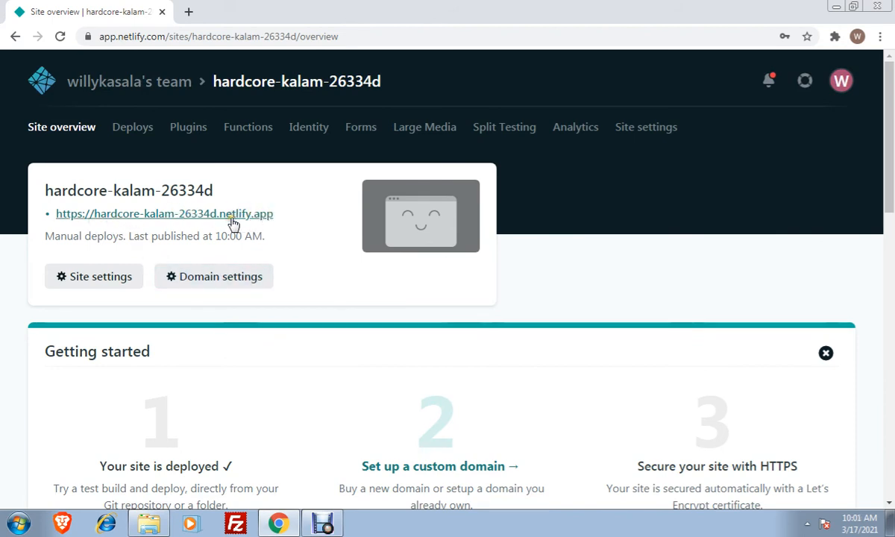
mouse_move(304, 316)
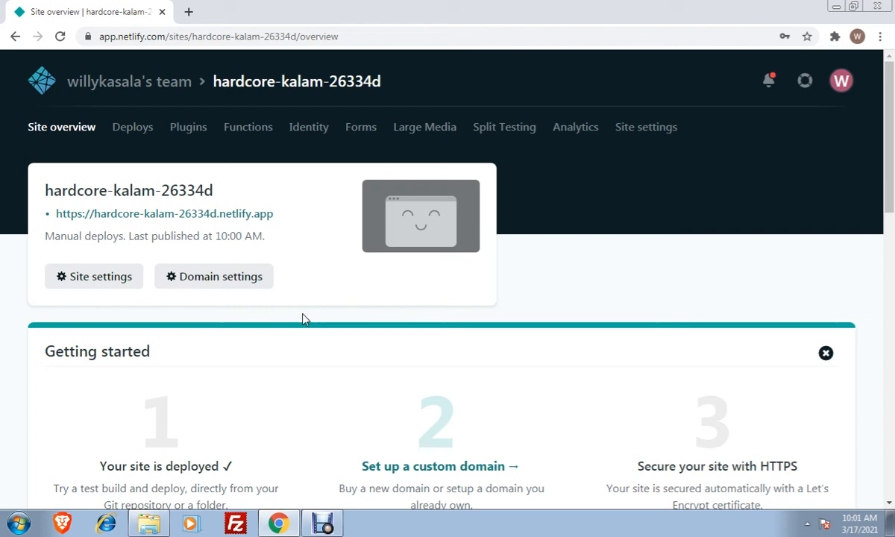
mouse_move(108, 283)
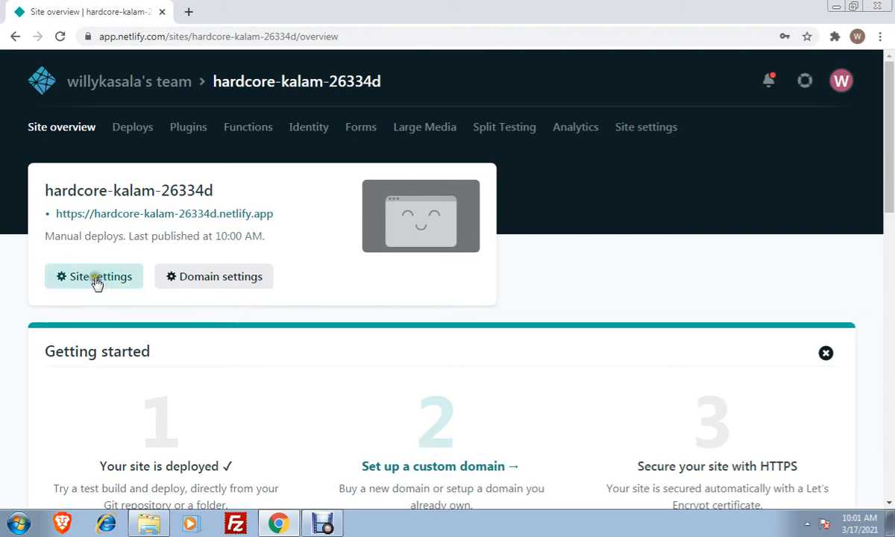
- Bring up the change-site-name dialog from hardcore-kalam-26334d's site settings
left_click(94, 276)
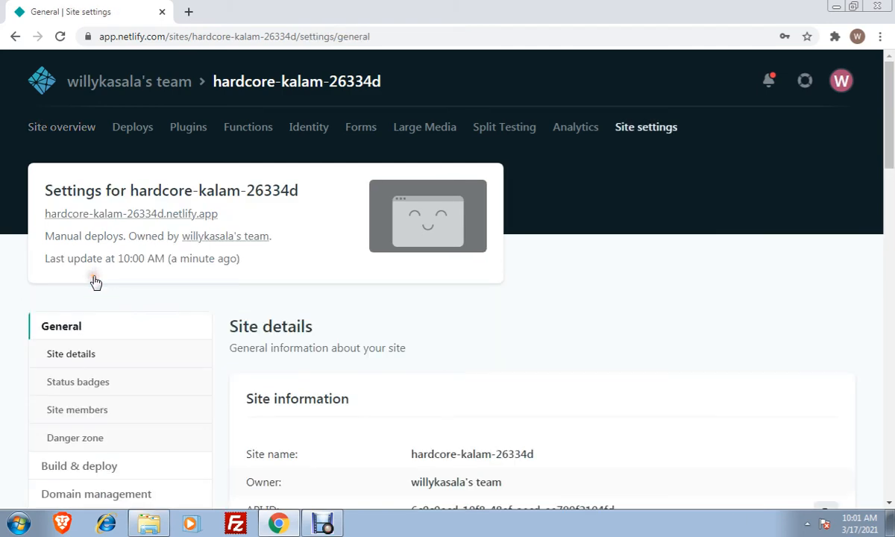
scroll("down", 3)
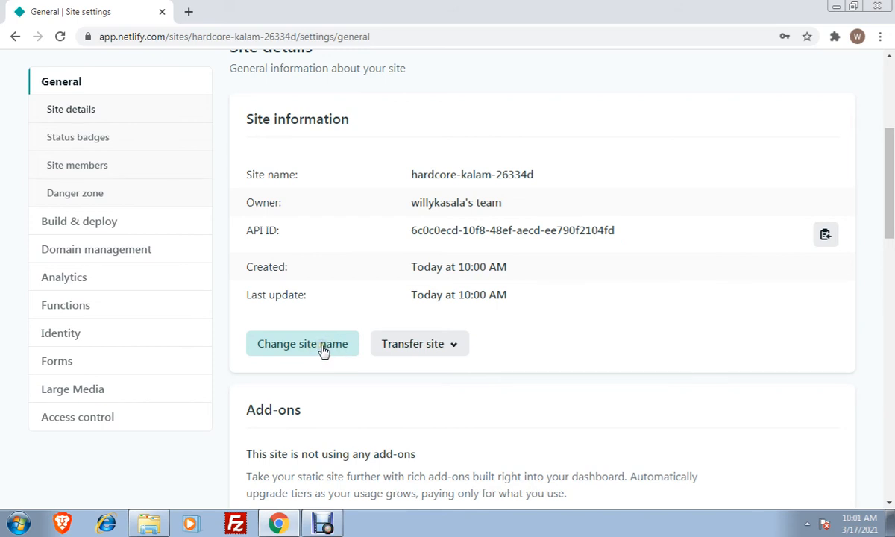
left_click(301, 343)
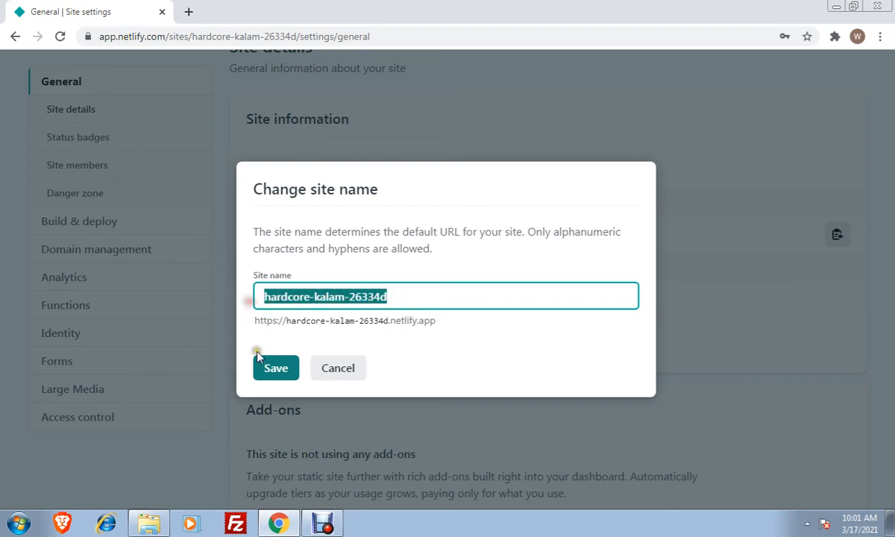
- Replace the site name with globalwarmingwarriors, correcting the typo, and save it
key("Delete")
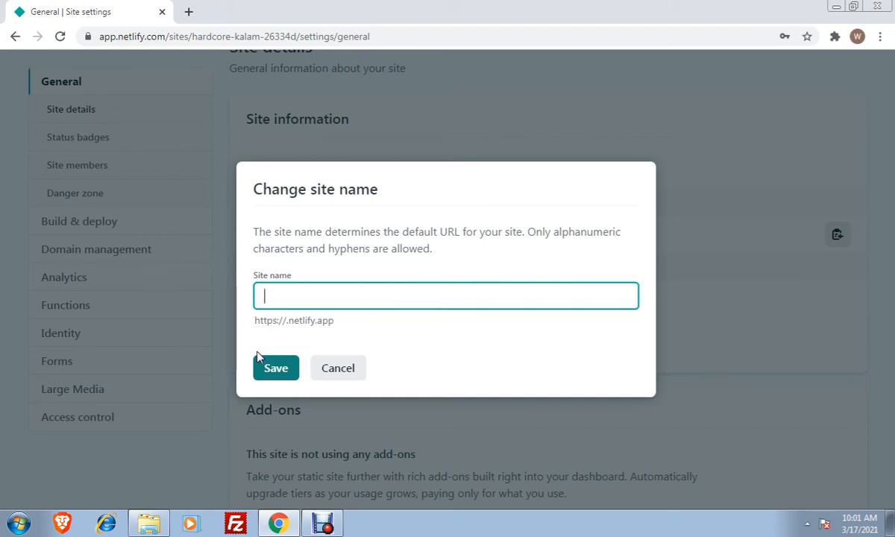
type("global")
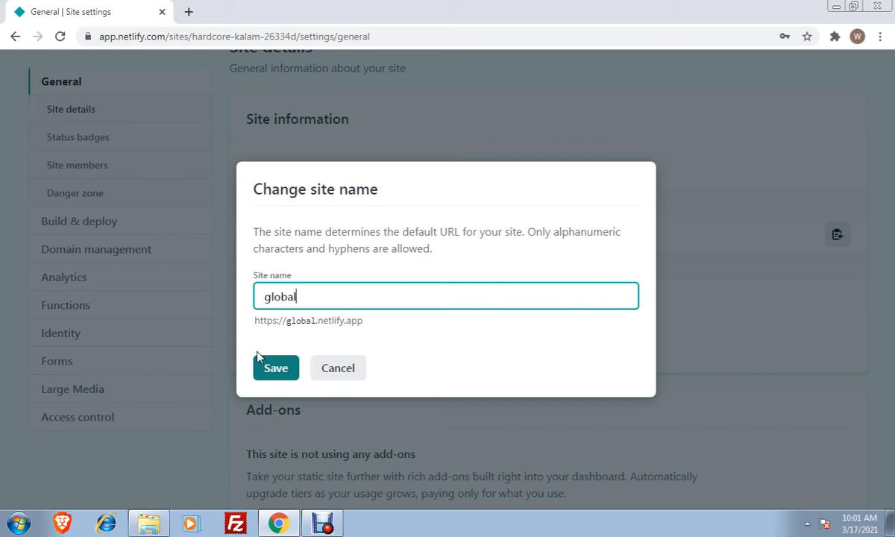
type("we")
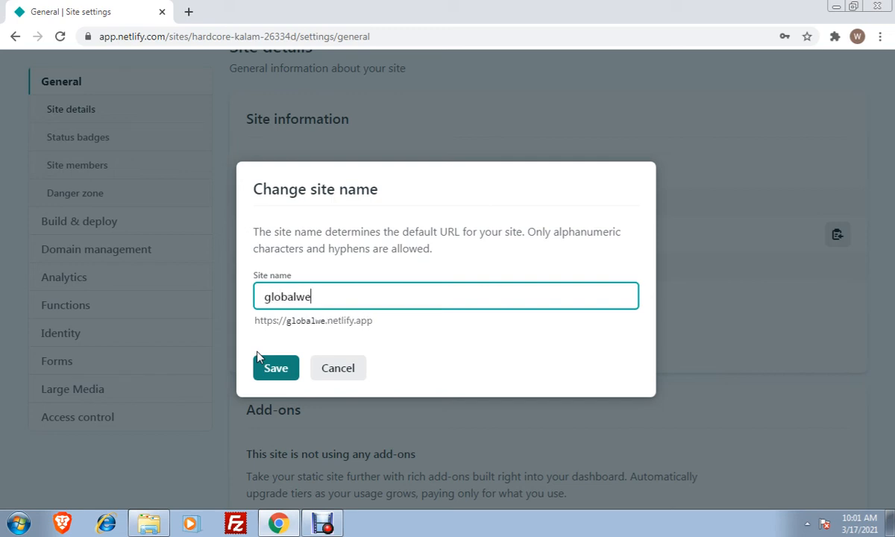
type("rming")
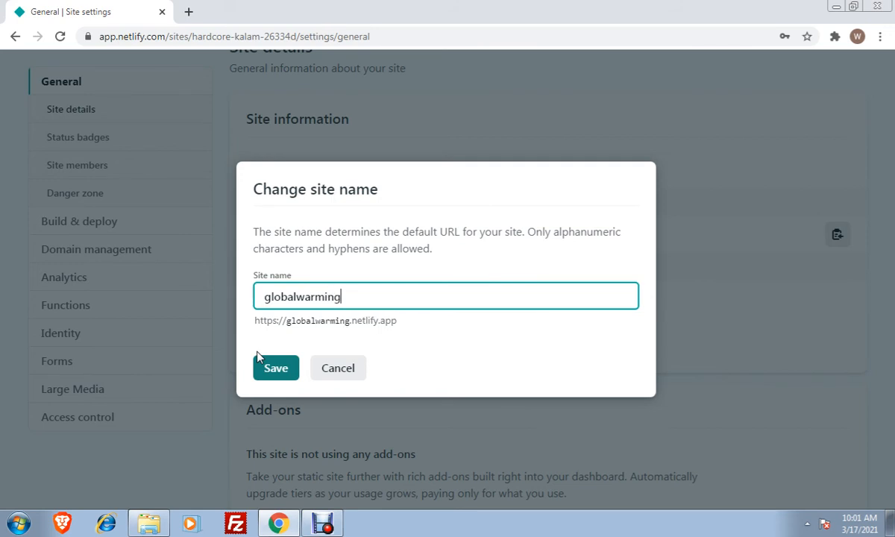
type("wariort")
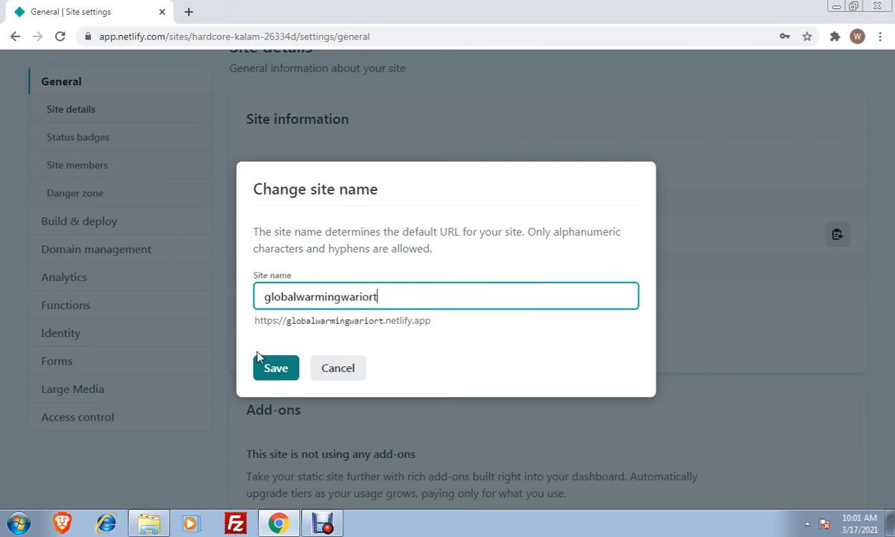
type("s")
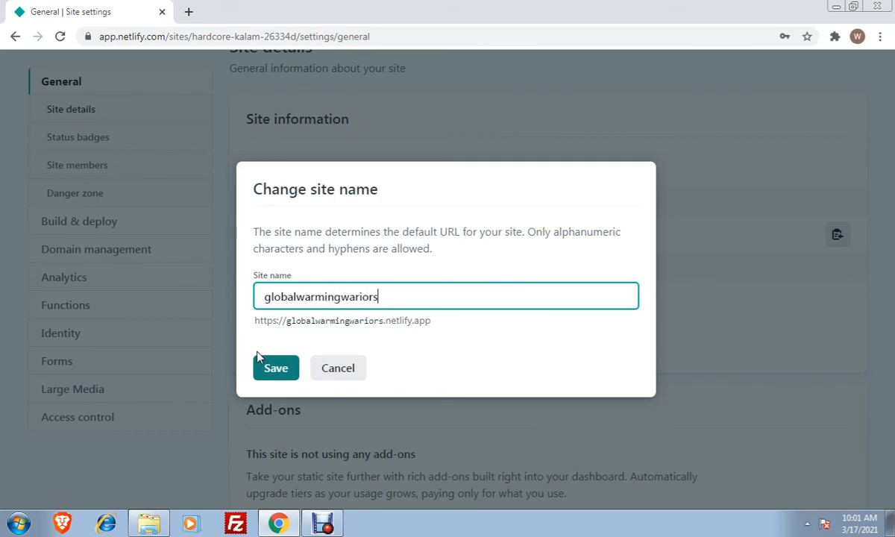
key("Backspace")
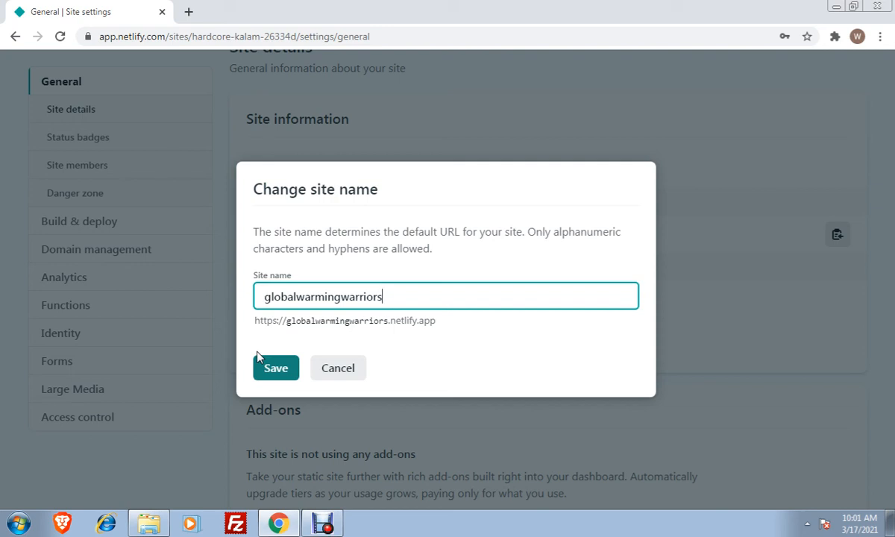
left_click(274, 367)
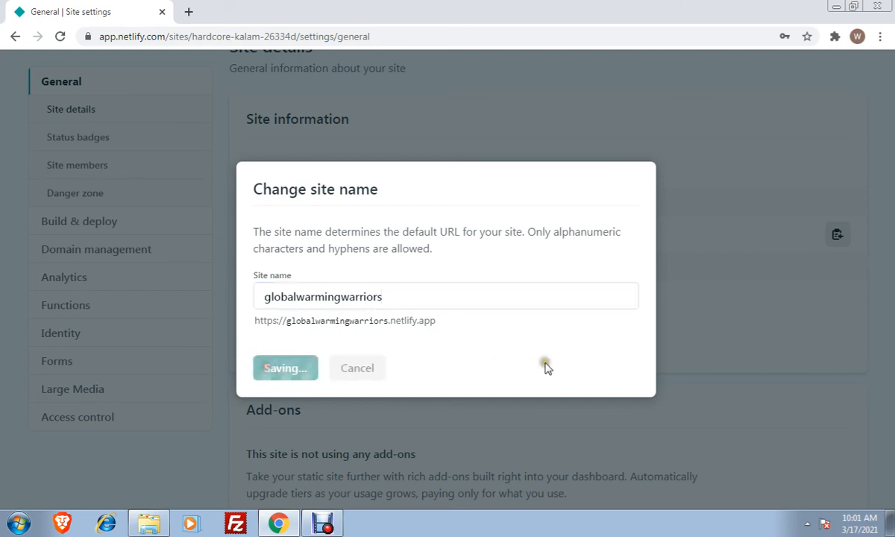
- Let the rename finish so settings show globalwarmingwarriors.netlify.app at the top
left_click(284, 367)
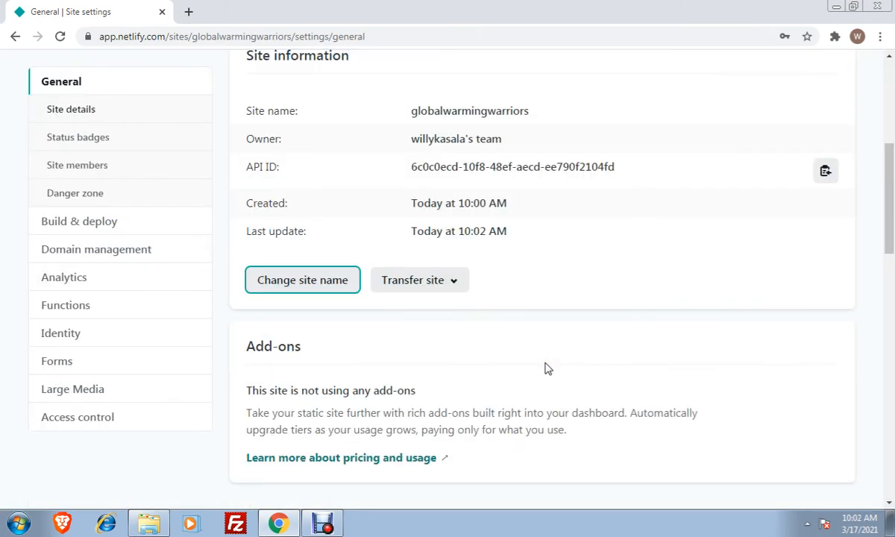
mouse_move(615, 358)
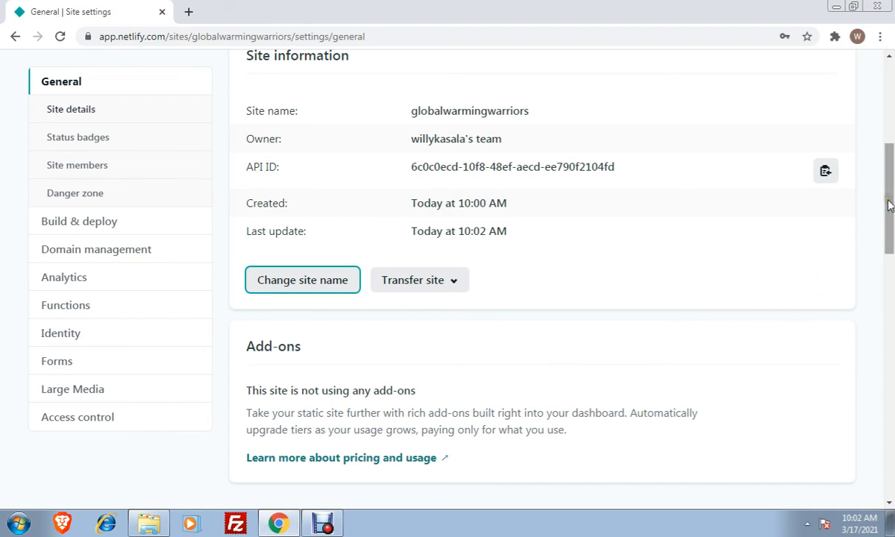
scroll("up", 3)
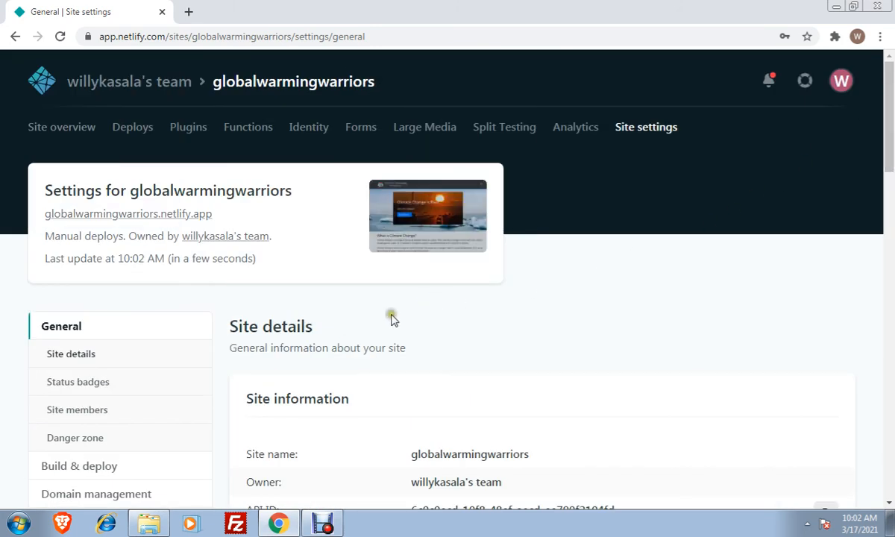
mouse_move(127, 215)
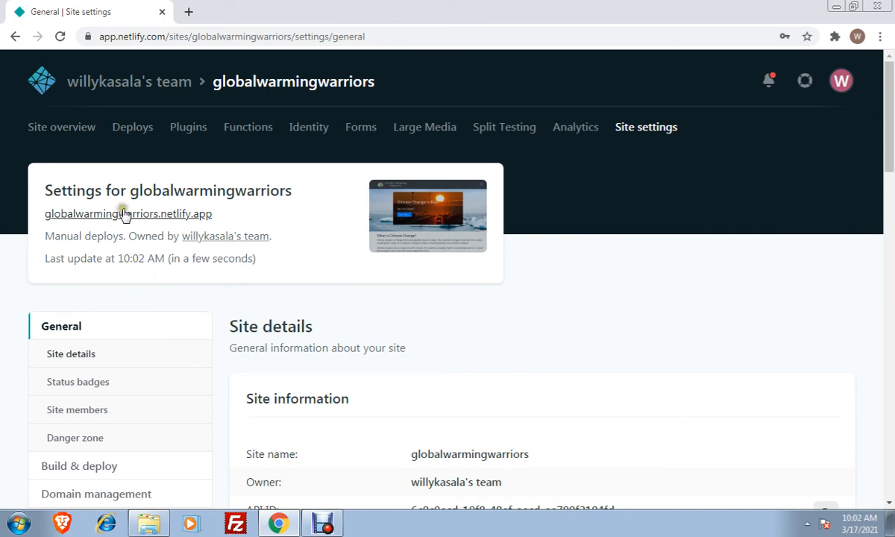
mouse_move(179, 216)
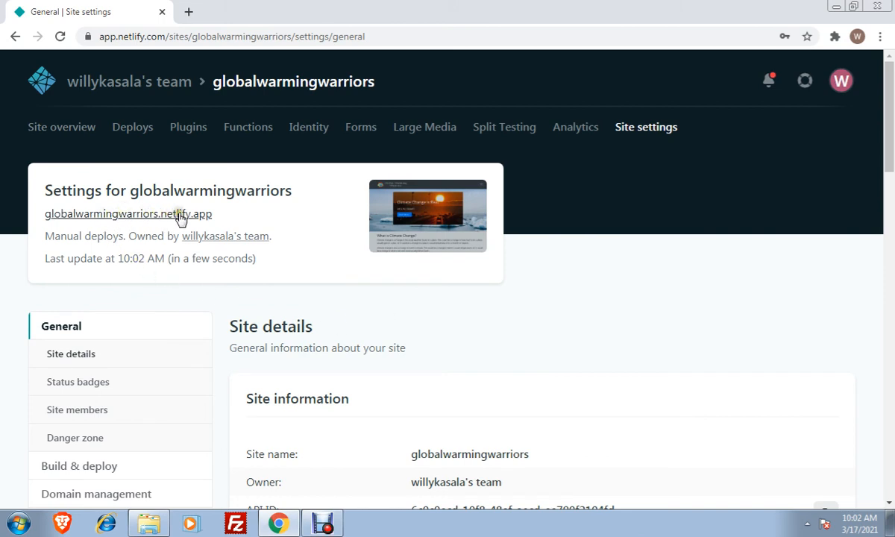
mouse_move(122, 221)
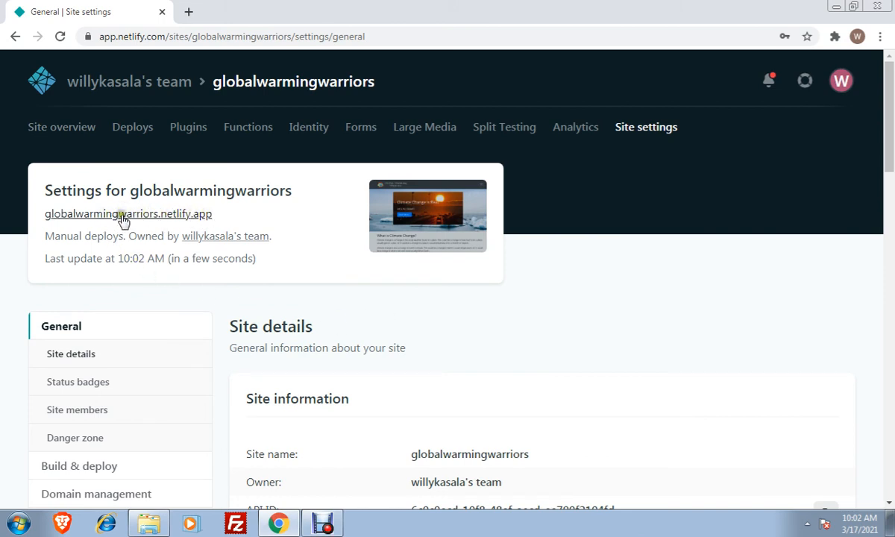
- Open globalwarmingwarriors.netlify.app in a new tab and look over the homepage
left_click(127, 213)
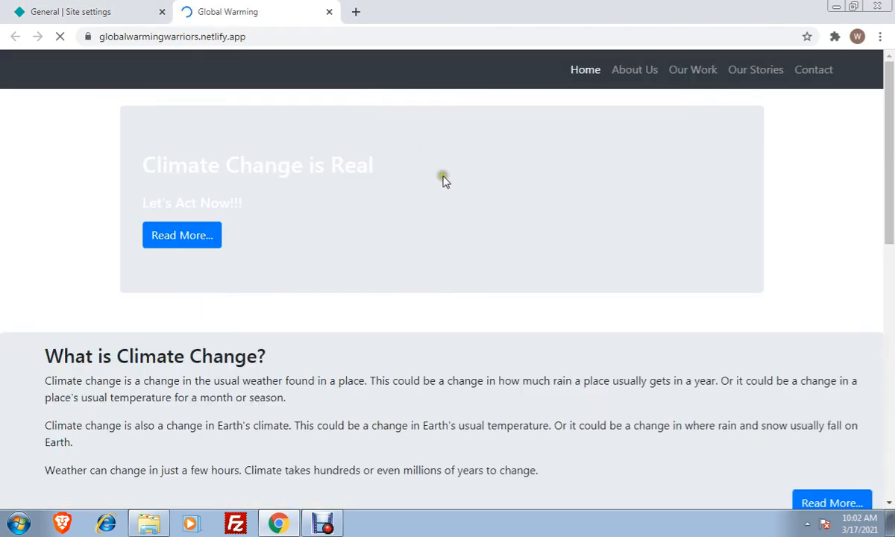
scroll("down", 3)
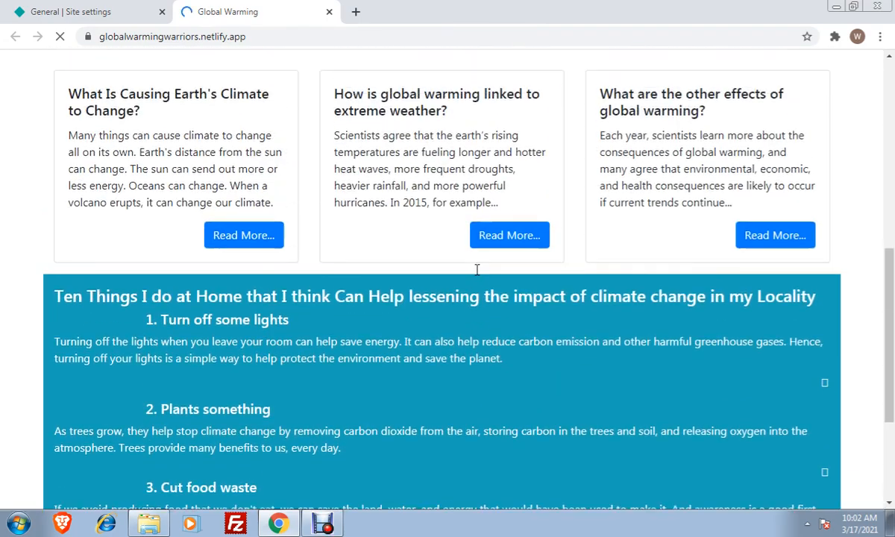
scroll("up", 3)
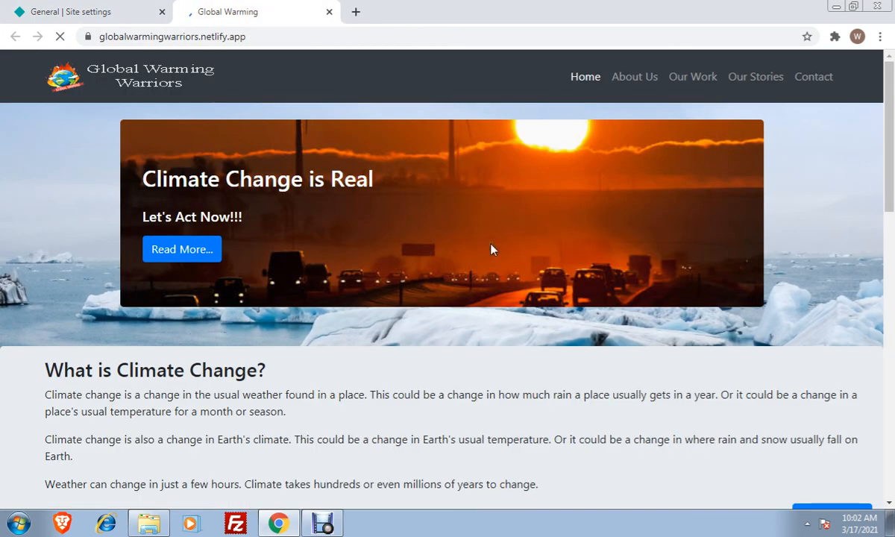
mouse_move(418, 529)
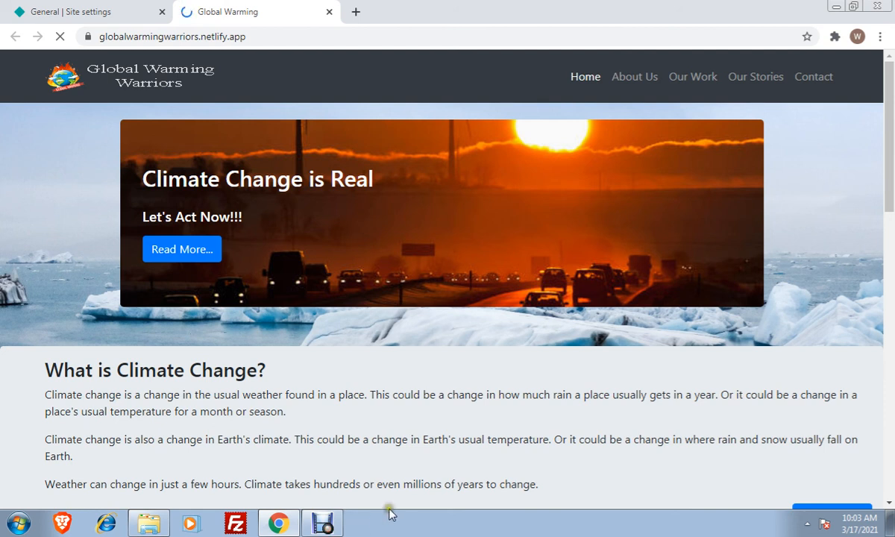
mouse_move(437, 477)
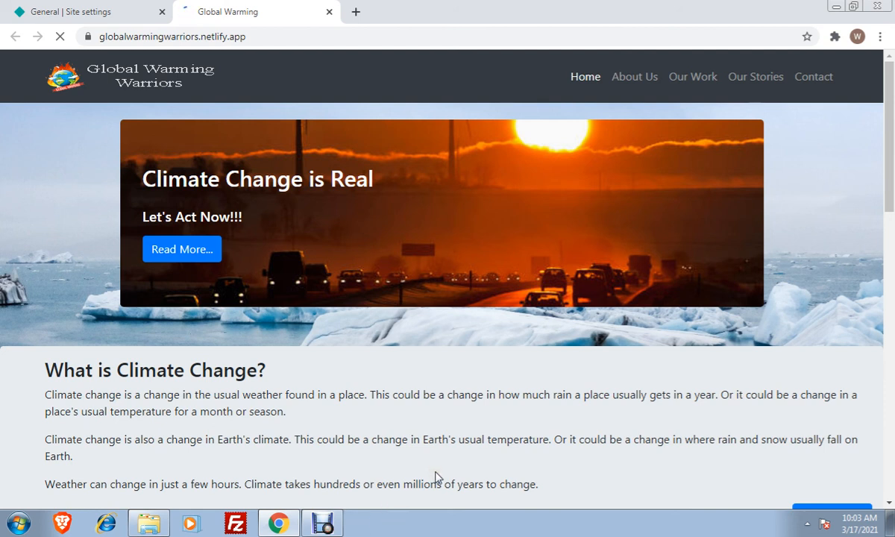